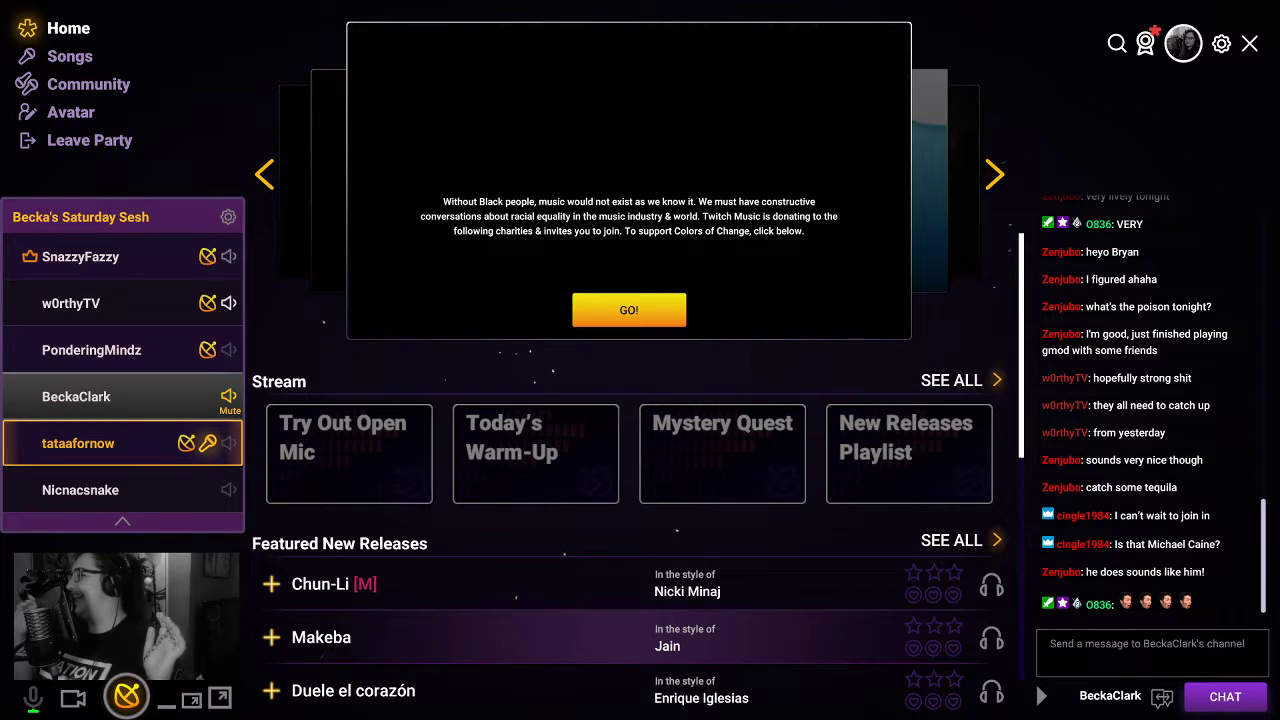
pyautogui.click(228, 304)
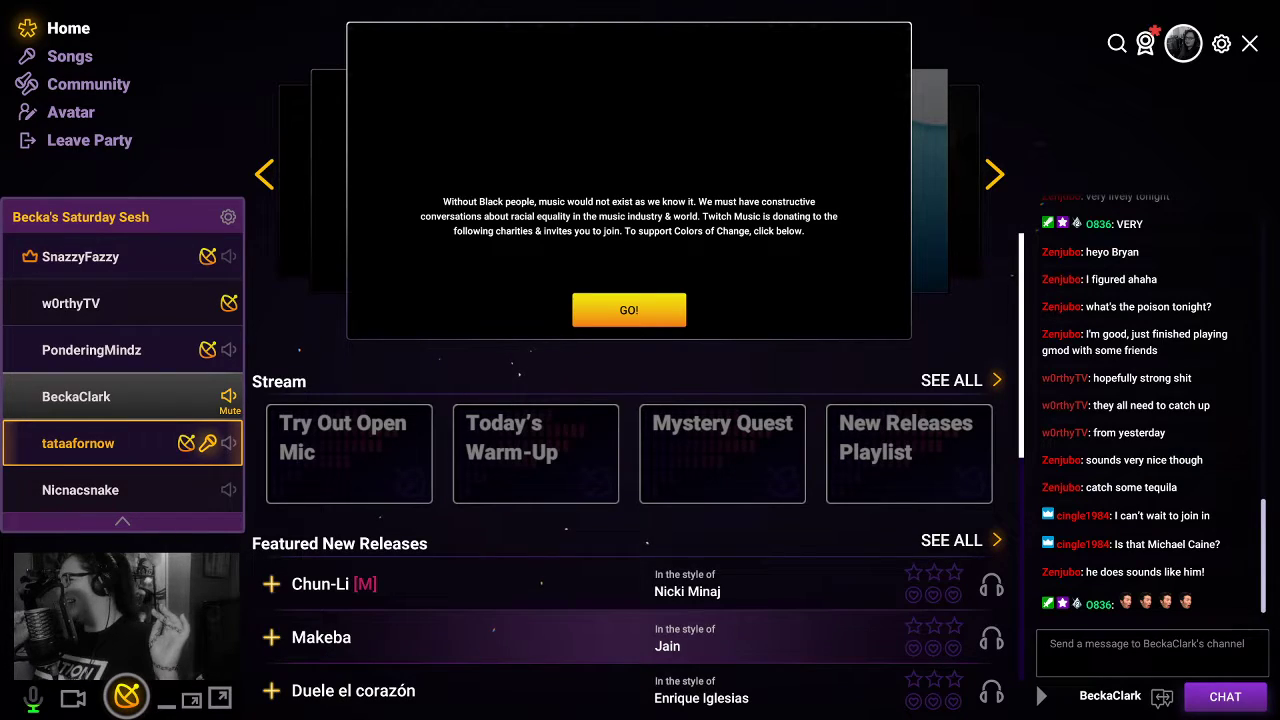